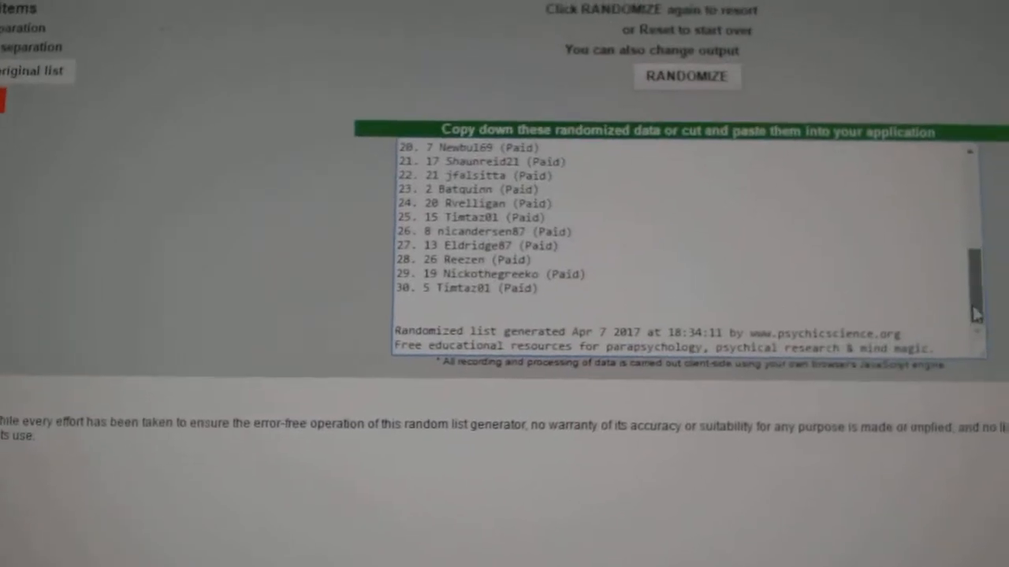
Reshuffle the 30 buyers, then load and randomize the 30-team list.
{"action": "left_click", "coordinate": [685, 76]}
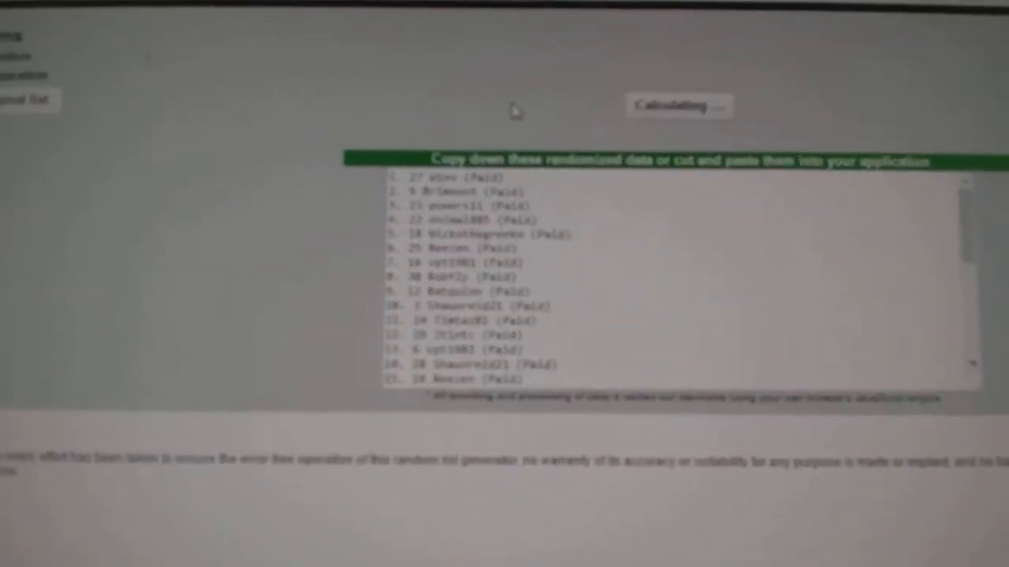
{"action": "left_click", "coordinate": [677, 106]}
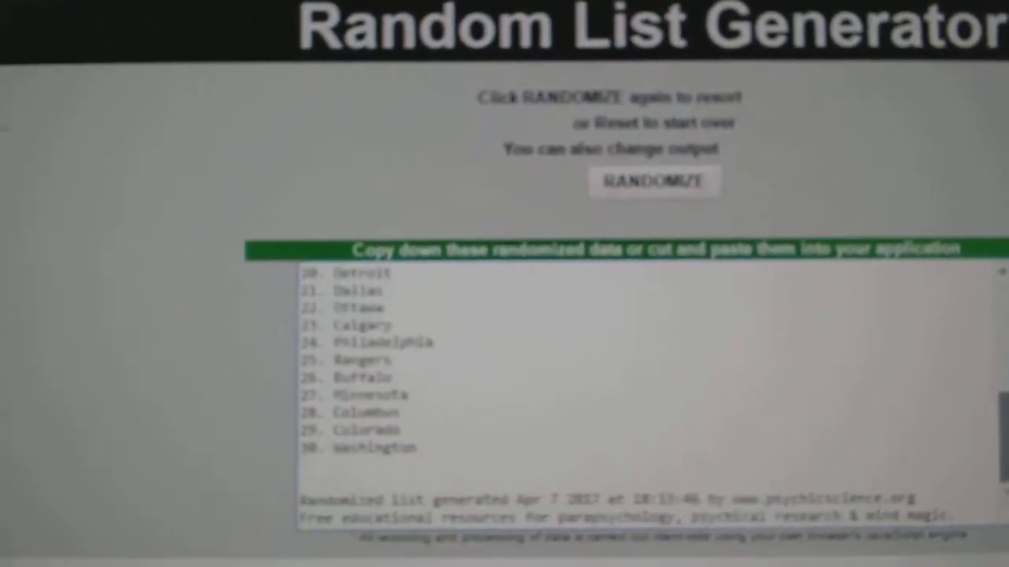
Randomize the 30-team list a second time for a fresh order.
{"action": "left_click", "coordinate": [654, 182]}
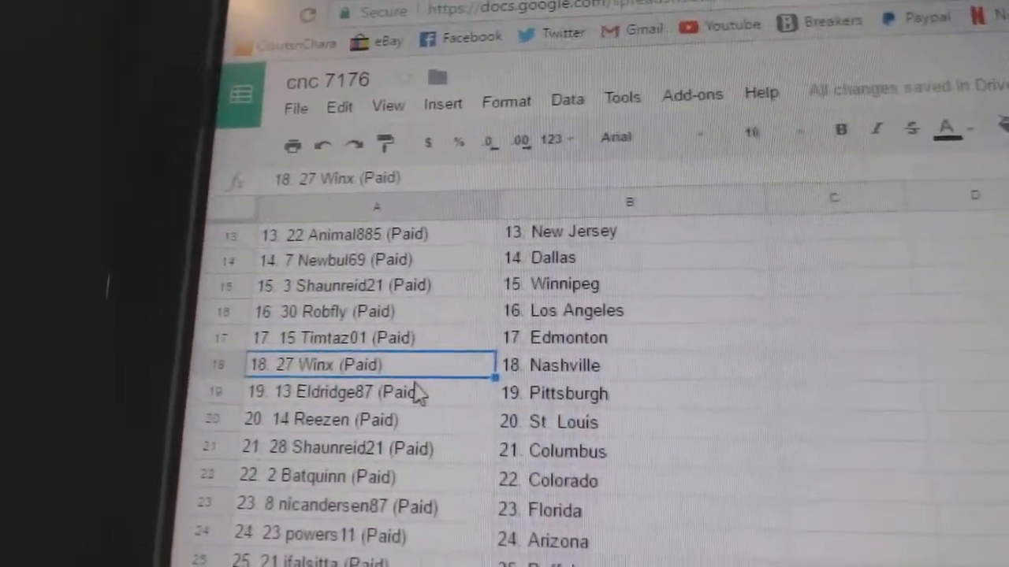
Check pairings in cnc 7176, including Arizona's buyer and 26 Rvelligan with Islanders.
{"action": "left_click", "coordinate": [338, 402]}
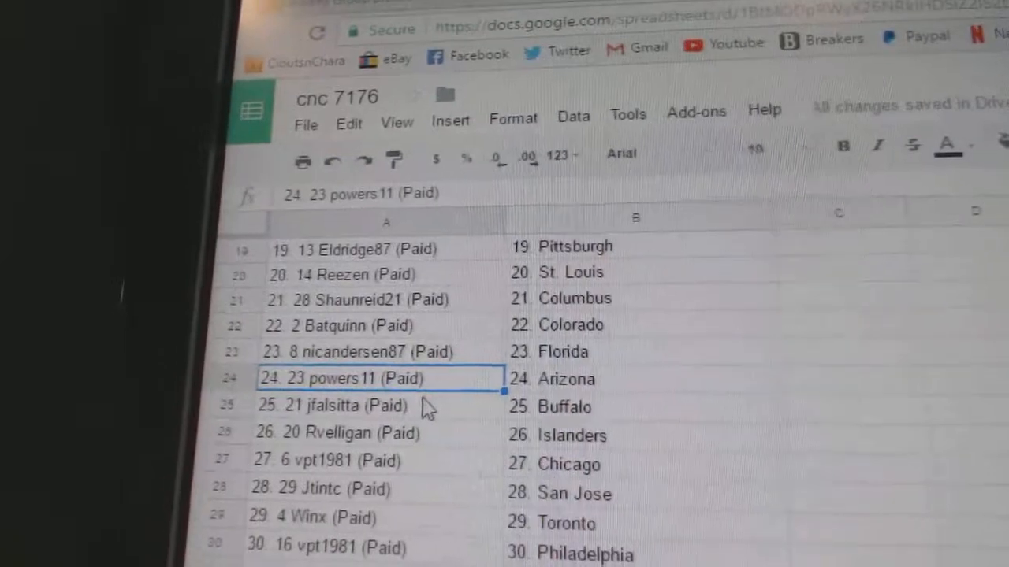
{"action": "left_click", "coordinate": [355, 412]}
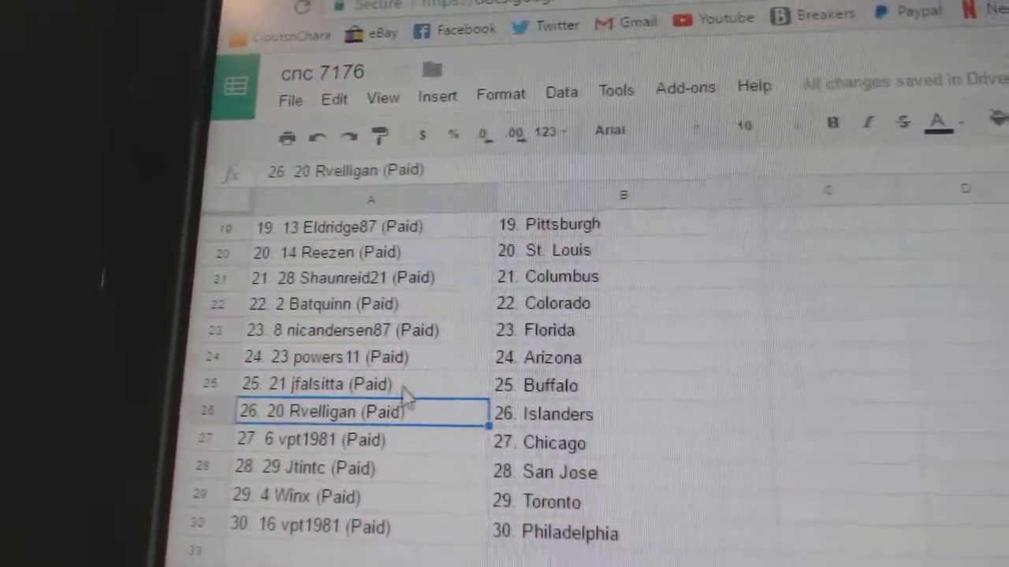
{"action": "scroll", "scroll_direction": "down", "scroll_amount": 3}
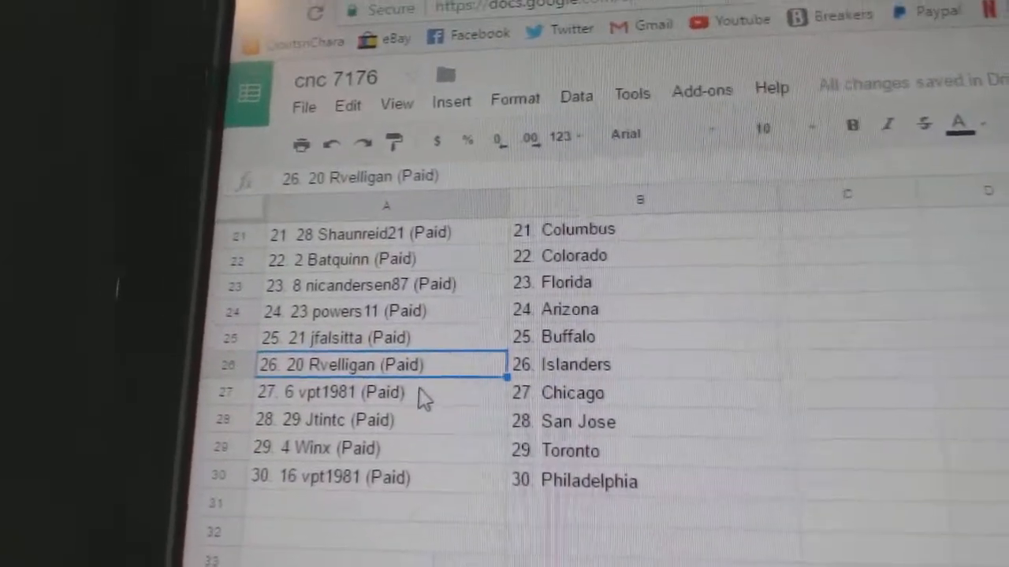